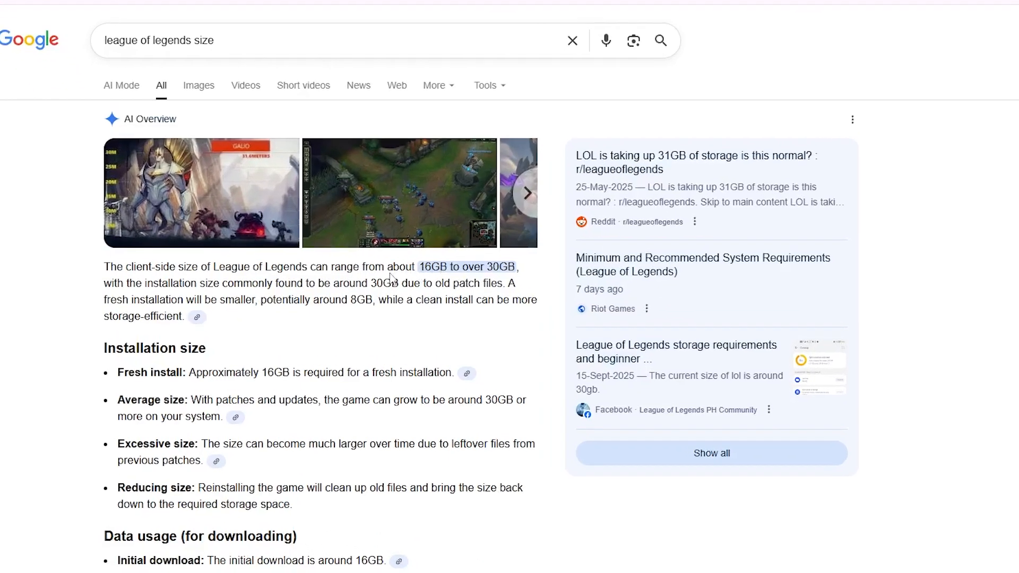
Step: Launch Command Prompt as administrator over the League of Legends size results and maximize it
scroll("down", 3)
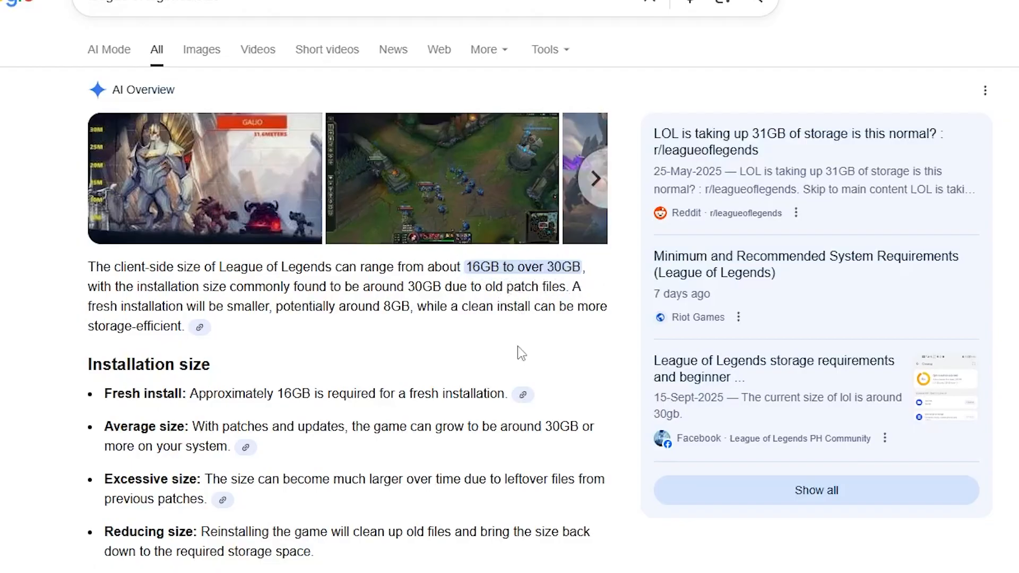
scroll("down", 3)
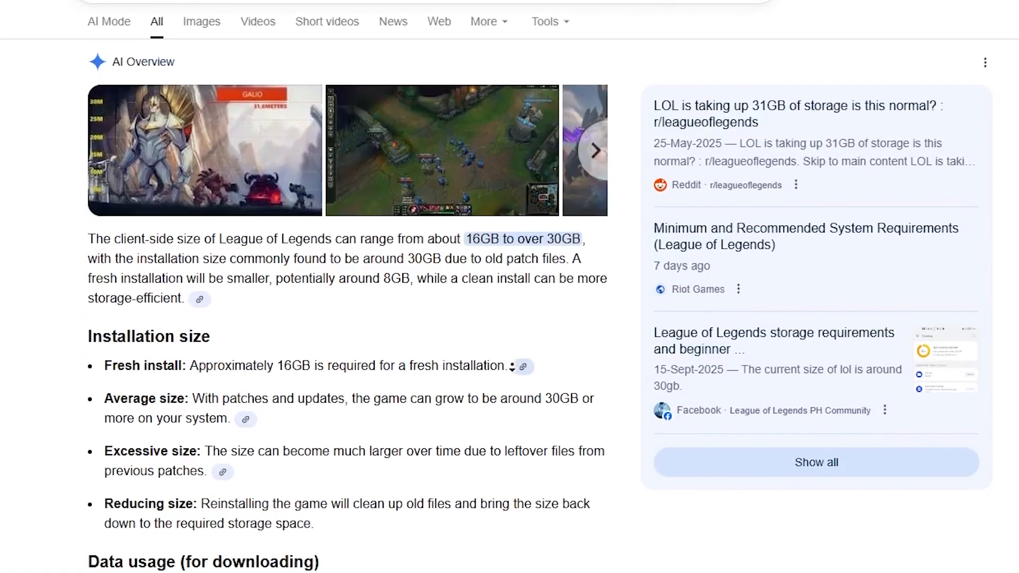
scroll("down", 3)
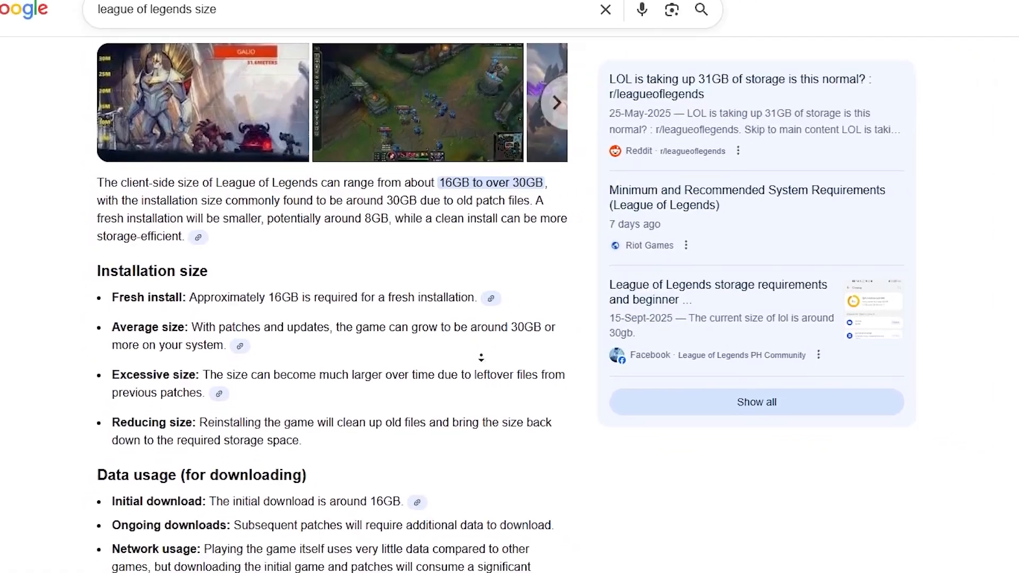
scroll("down", 3)
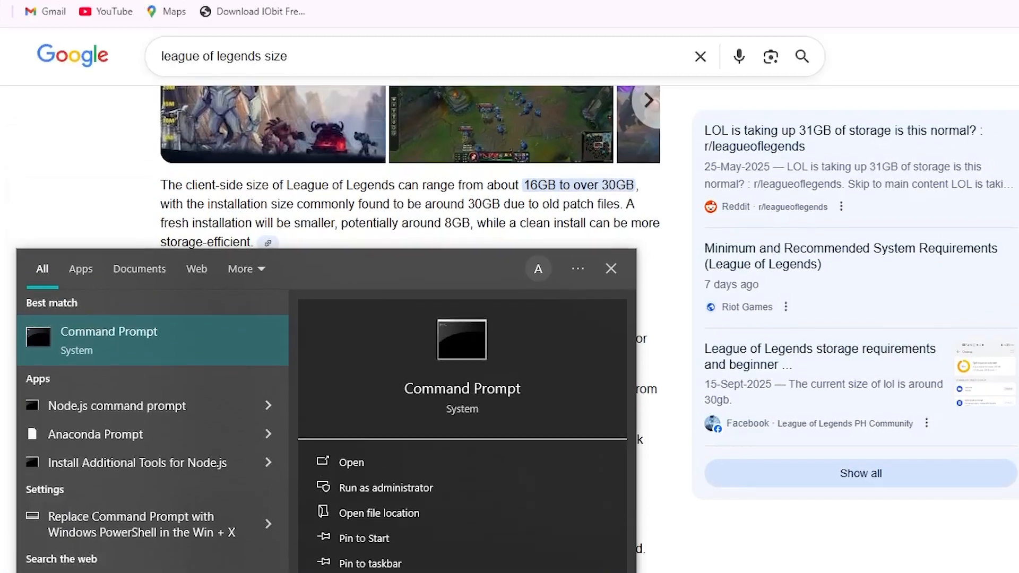
left_click(385, 487)
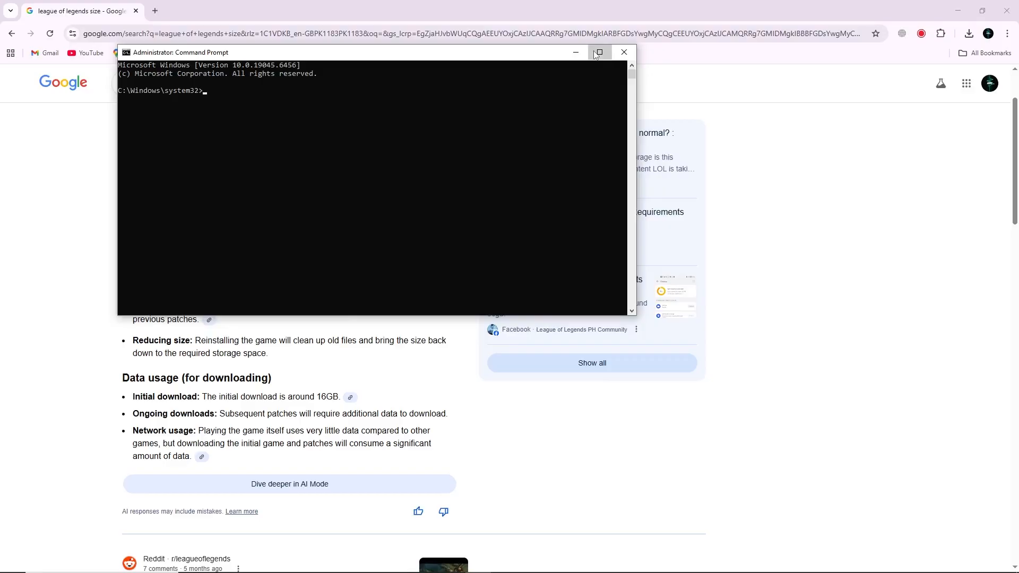
left_click(596, 52)
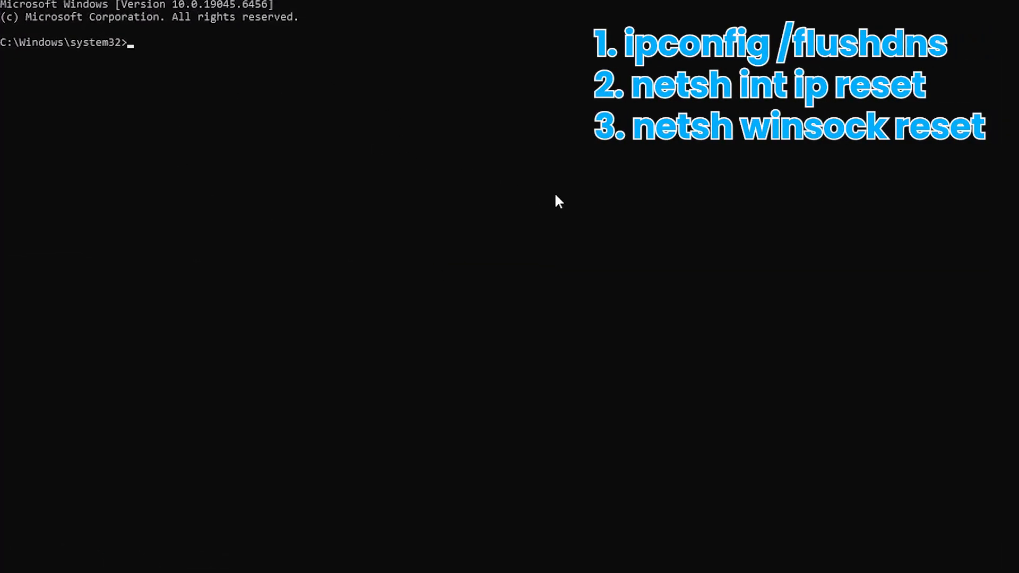
Step: Run ipconfig /flushdns, then netsh int ip reset
type("ipconfig")
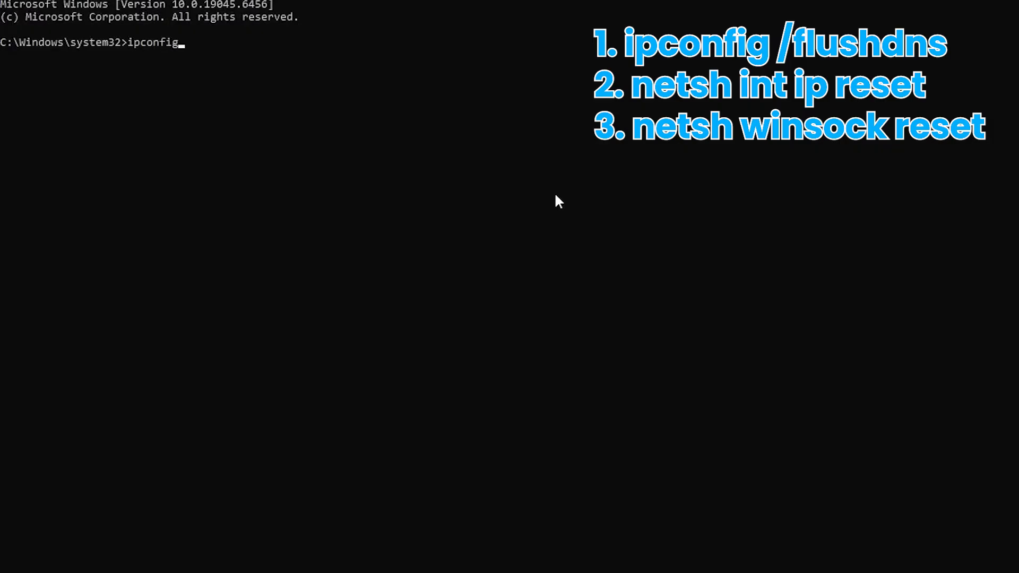
type("/flushdns")
type("netsh")
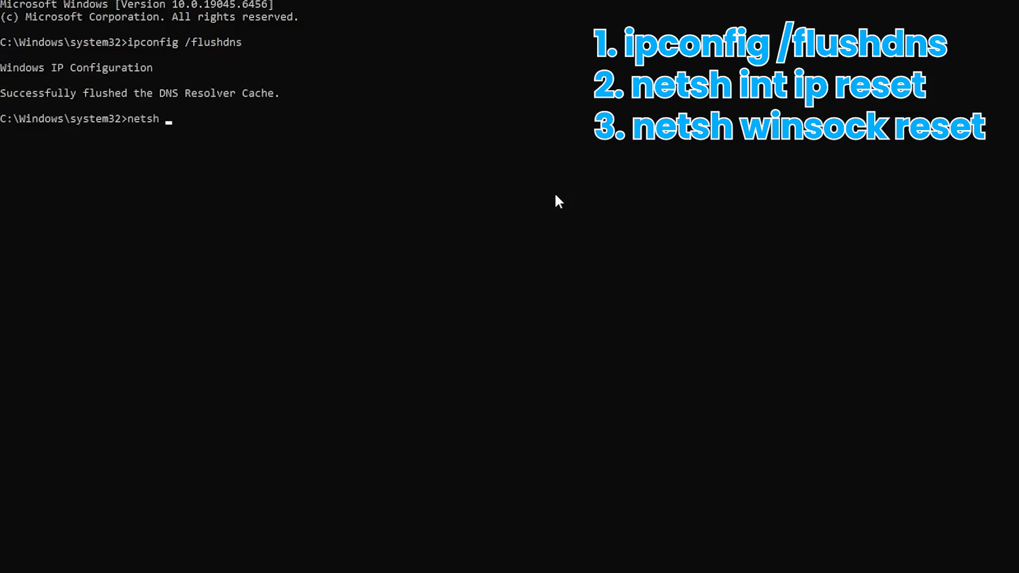
type("int ip reste")
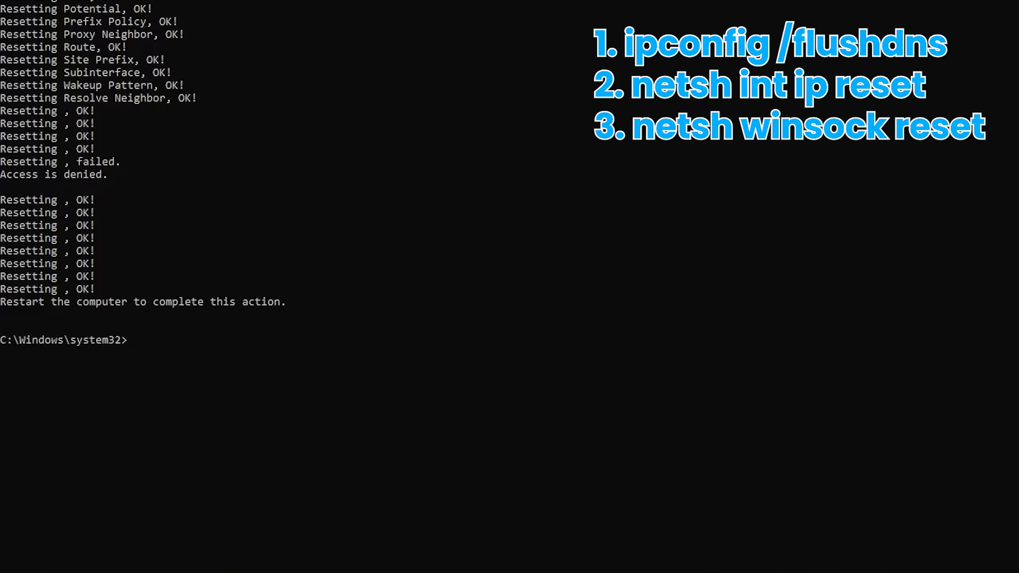
Step: Run netsh winsock reset to reset the Winsock catalog
type("nets")
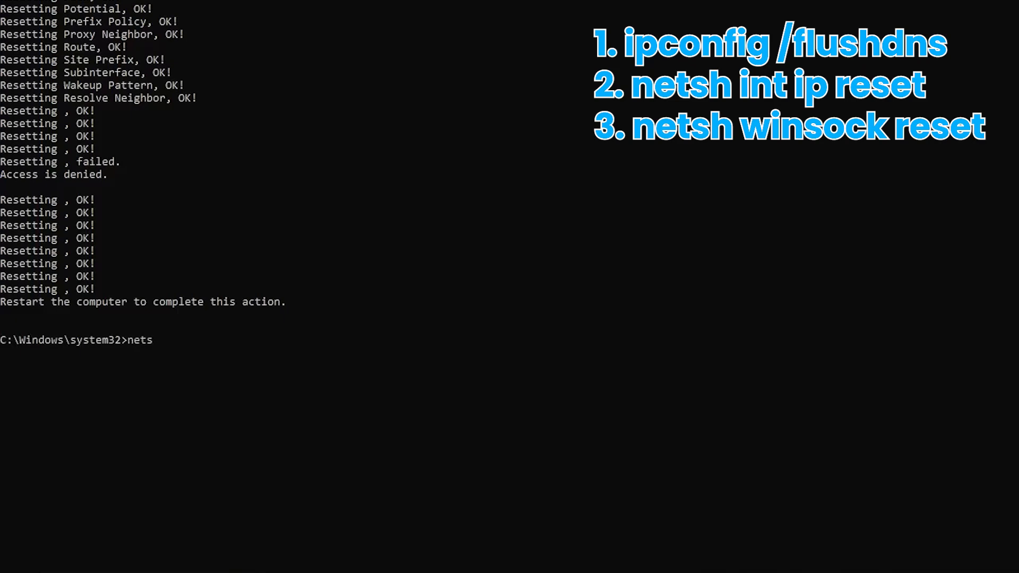
type("h wins")
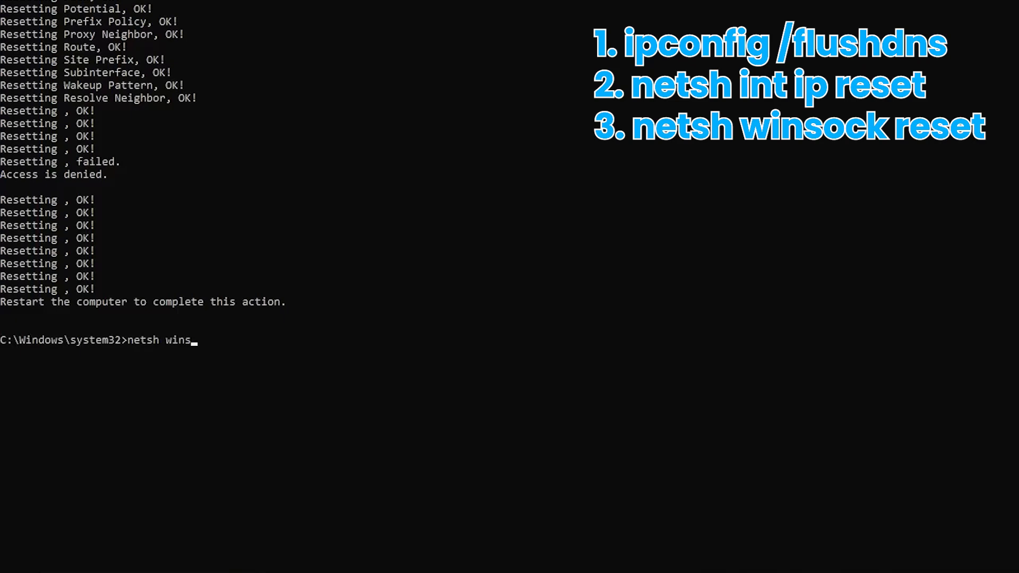
type("ock rest")
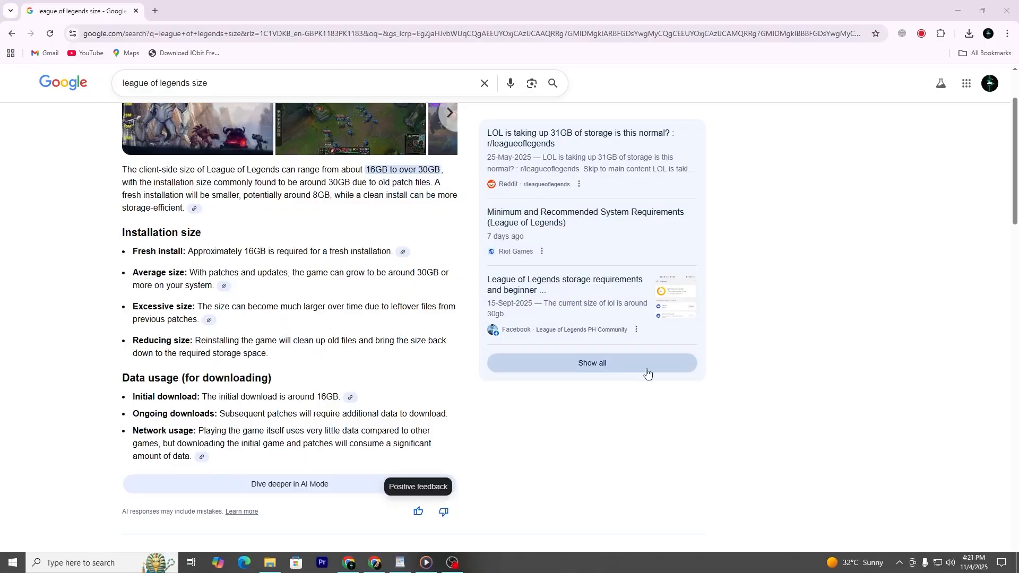
Step: Bring up the Start menu power options to restart the PC
left_click(11, 562)
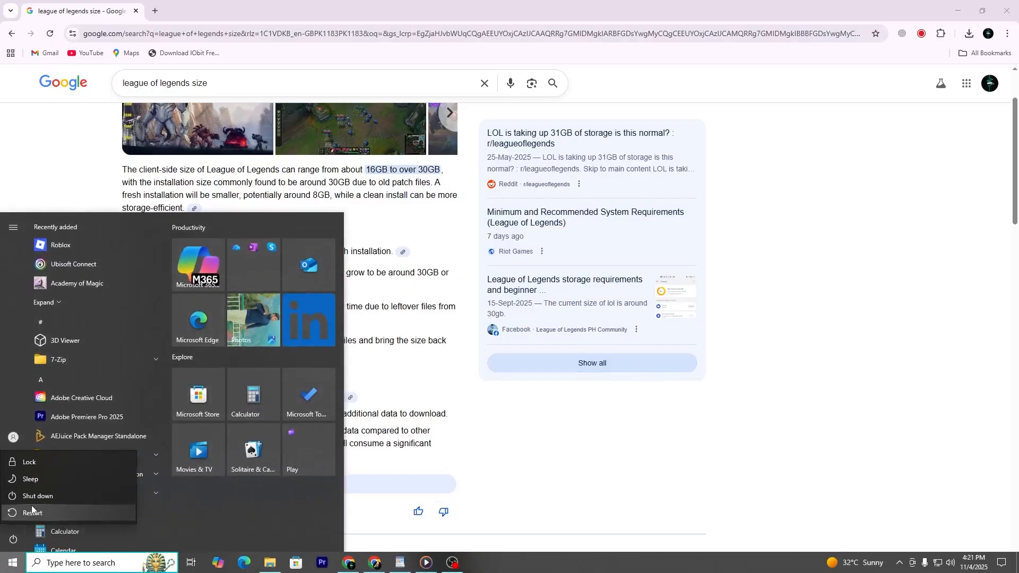